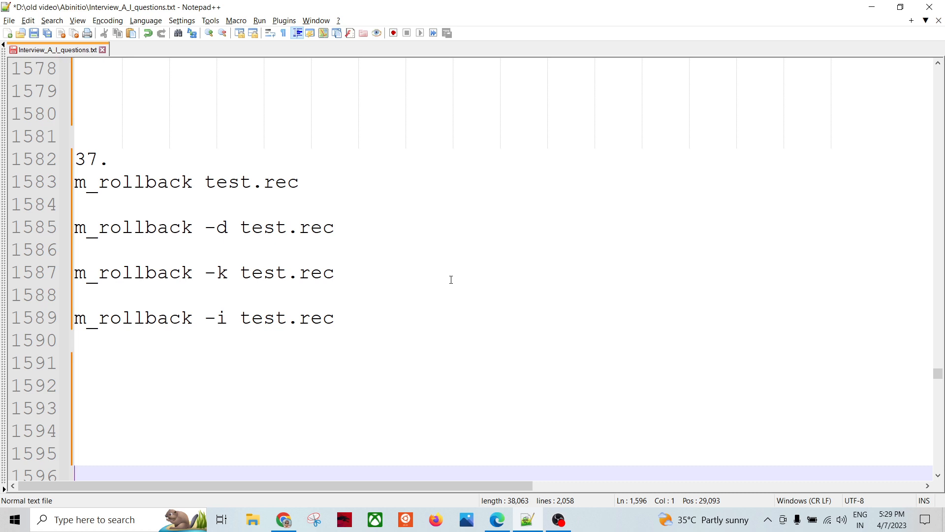
pyautogui.moveTo(414, 241)
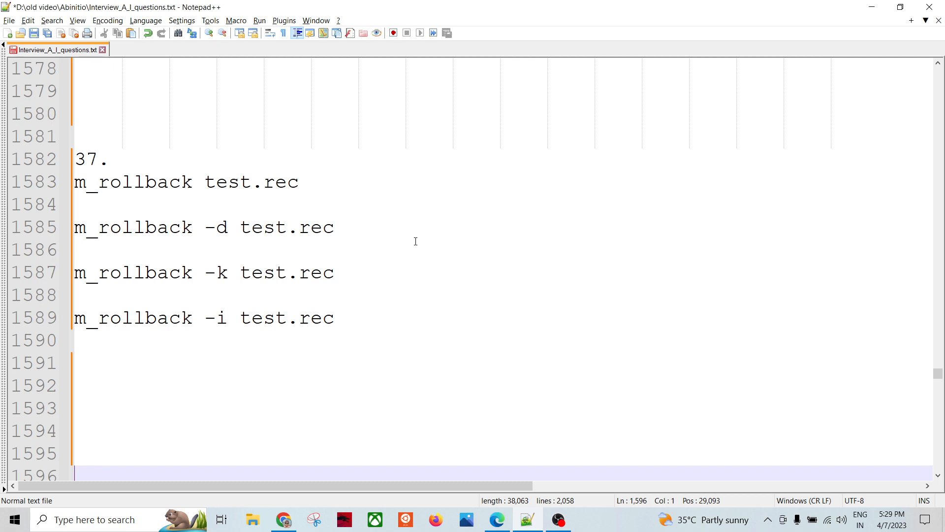
pyautogui.moveTo(411, 293)
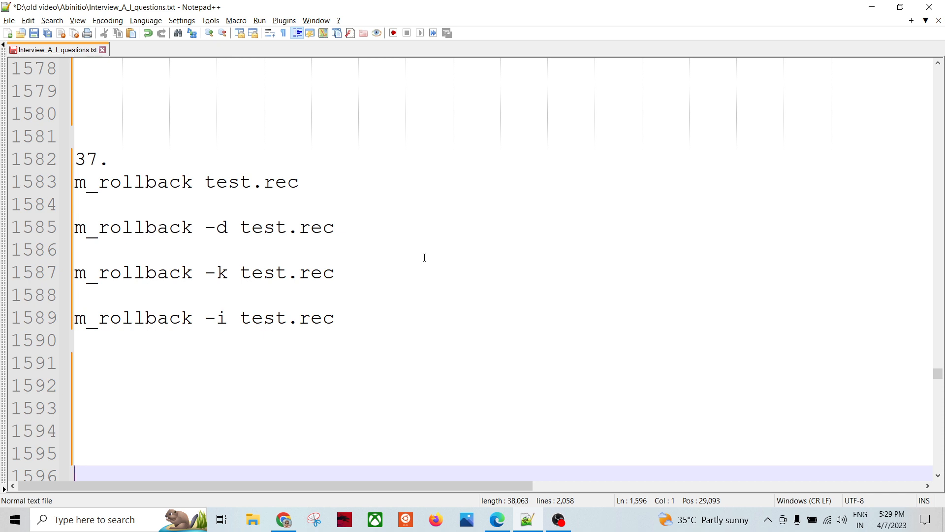
pyautogui.moveTo(409, 226)
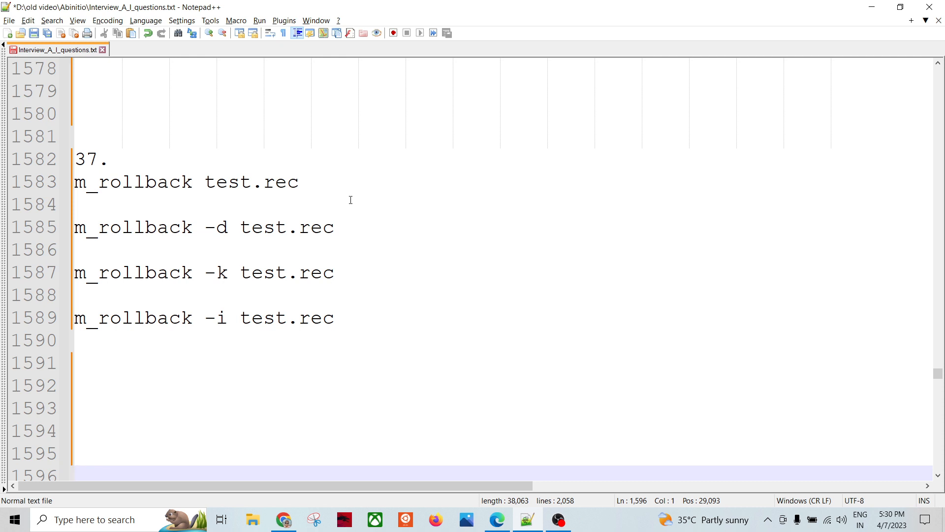
pyautogui.moveTo(390, 223)
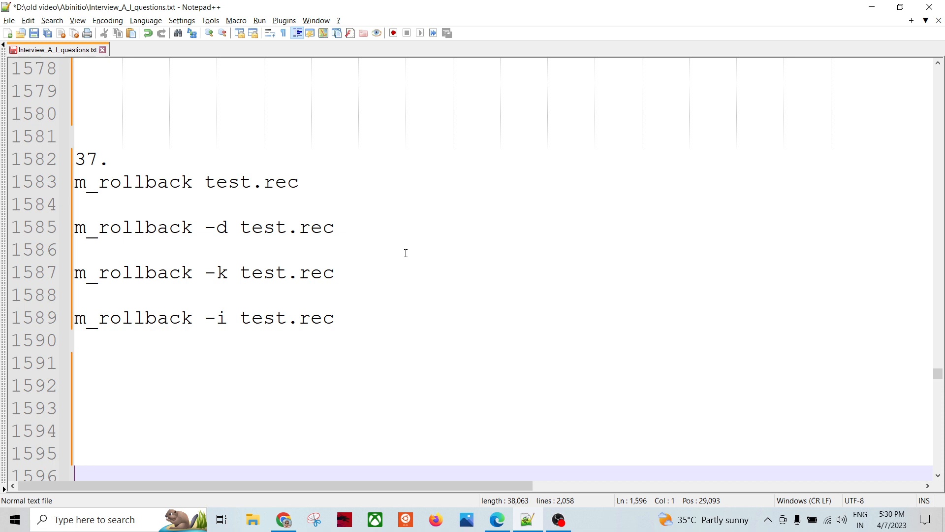
pyautogui.moveTo(374, 211)
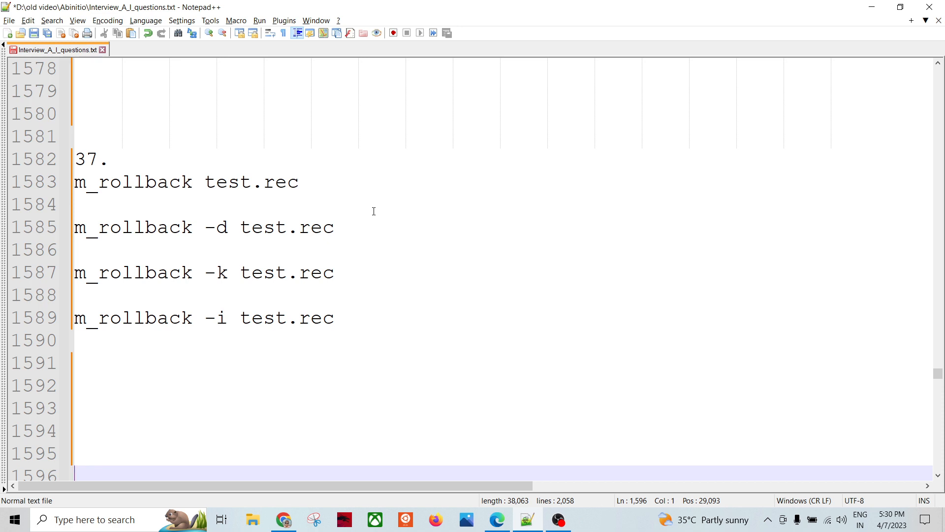
pyautogui.moveTo(379, 209)
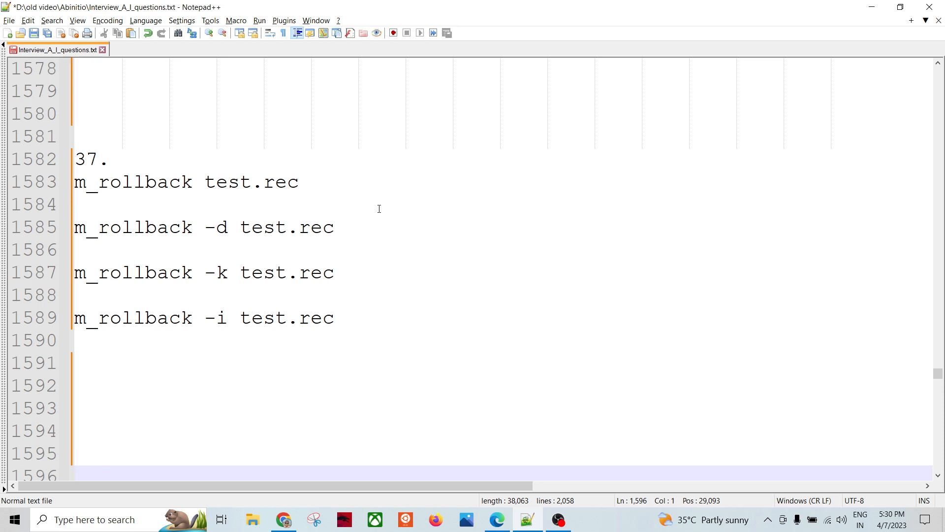
pyautogui.moveTo(367, 204)
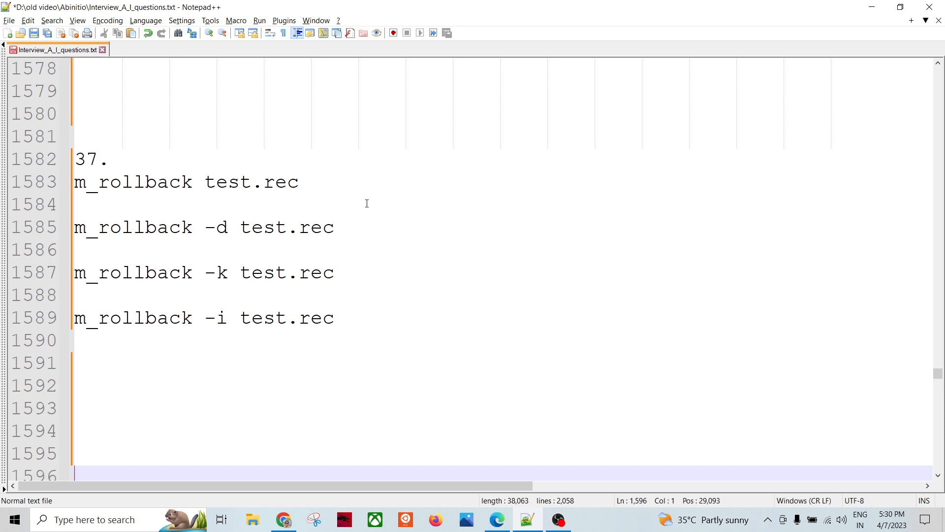
pyautogui.moveTo(95, 199)
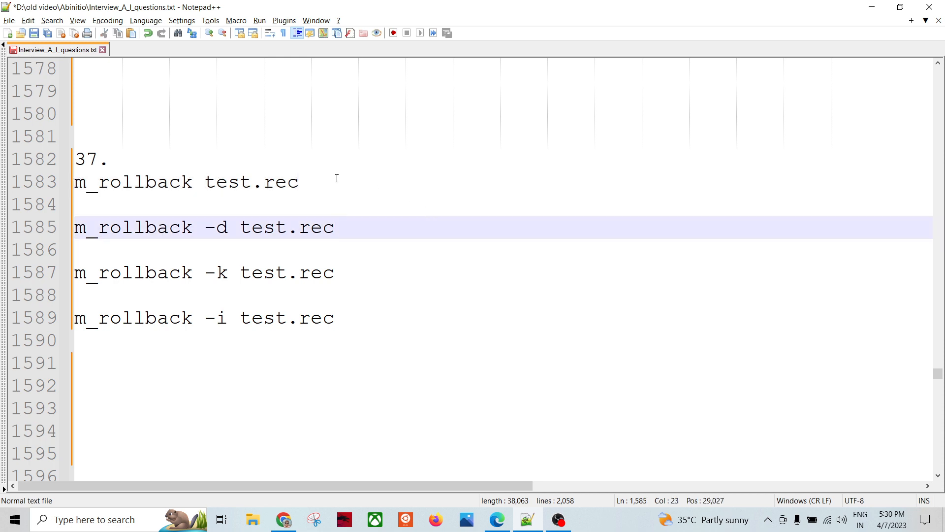
# Step: Append '(for batch graphs and plans)' to the end of the m_rollback -k test.rec line
pyautogui.click(333, 227)
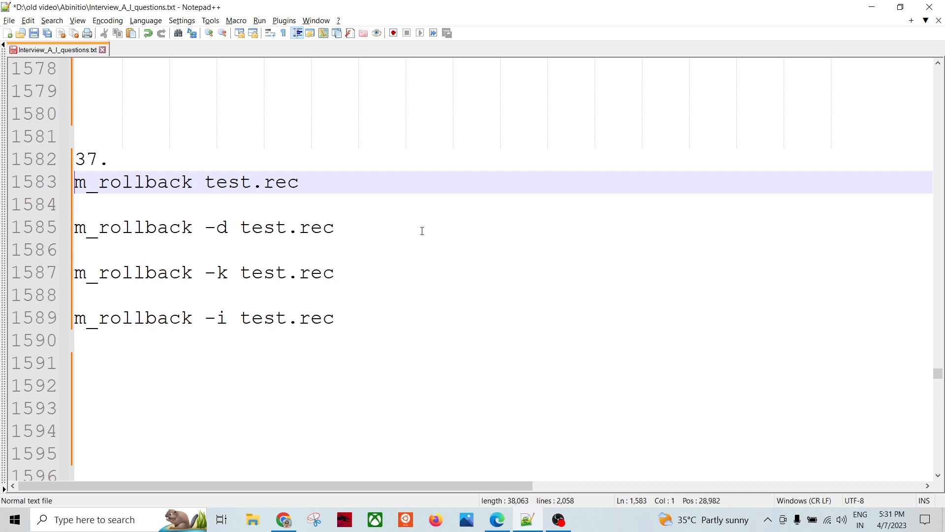
pyautogui.click(333, 273)
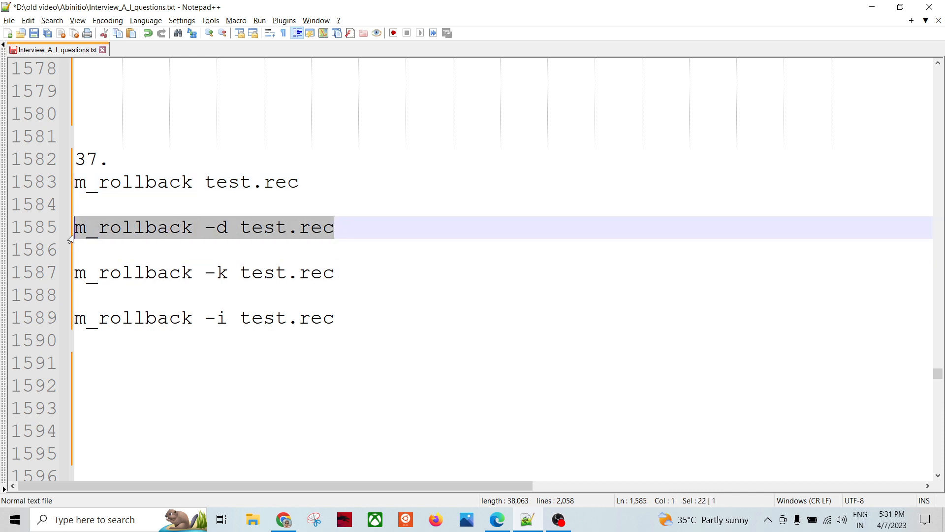
pyautogui.click(368, 249)
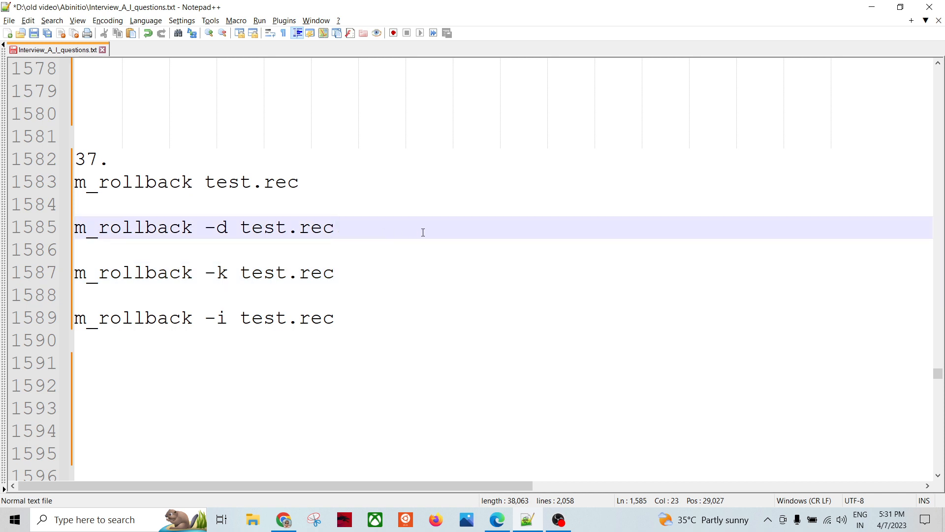
pyautogui.click(333, 227)
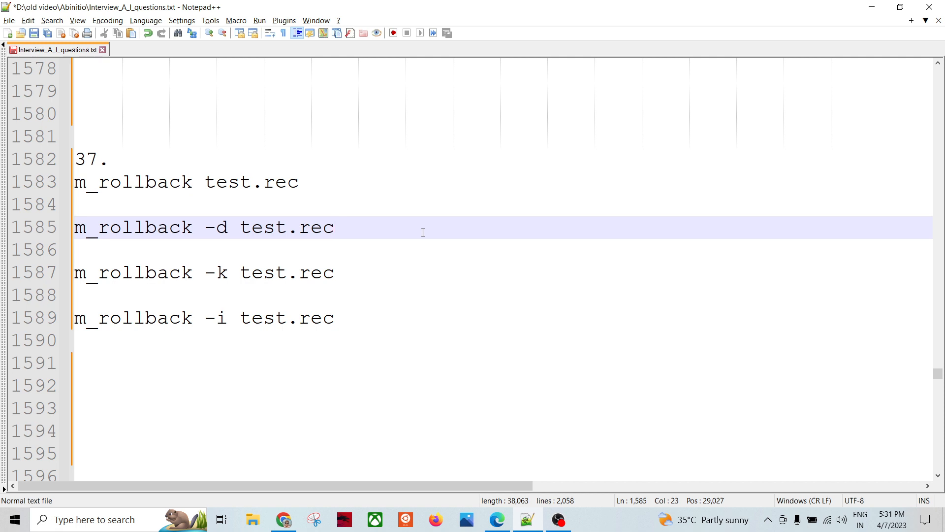
pyautogui.click(334, 272)
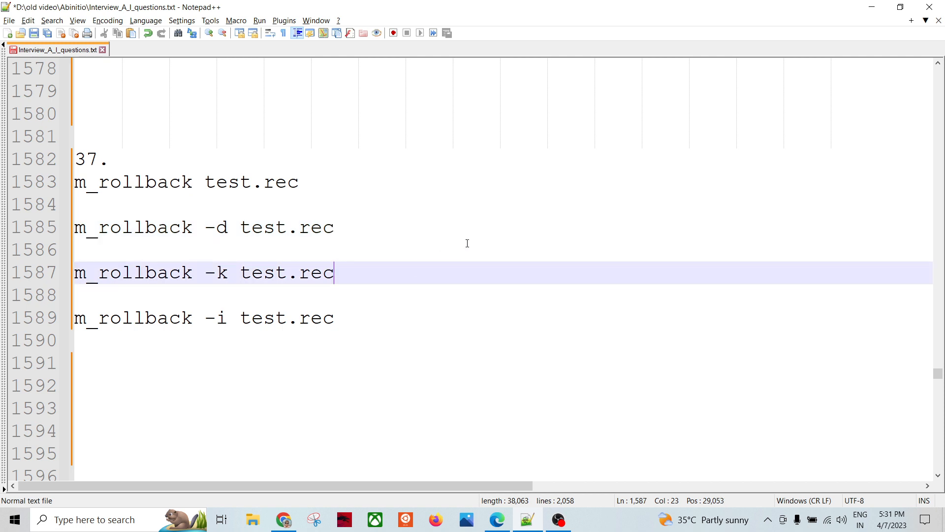
pyautogui.moveTo(403, 231)
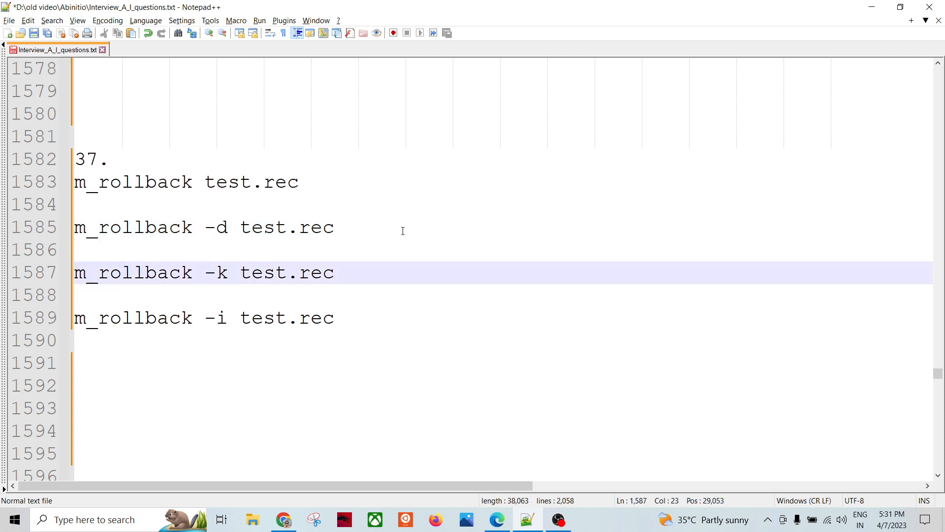
pyautogui.click(206, 228)
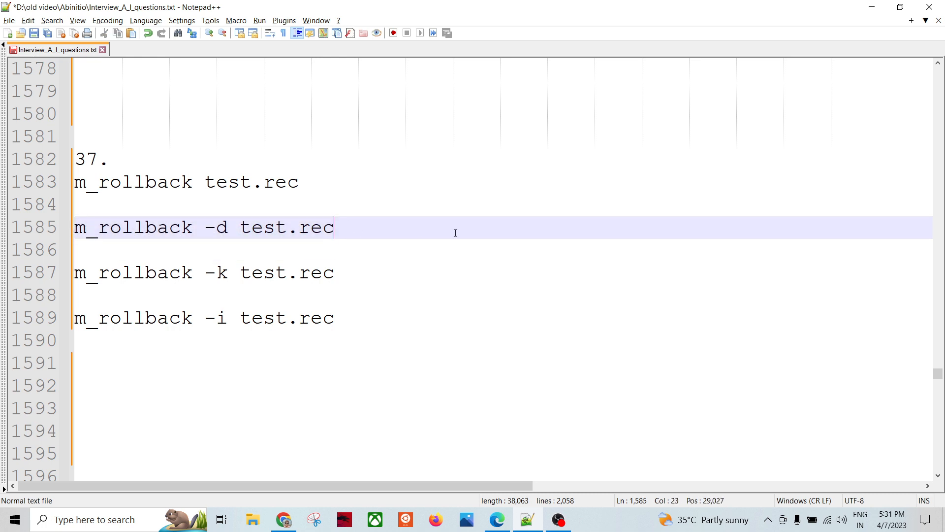
pyautogui.moveTo(417, 294)
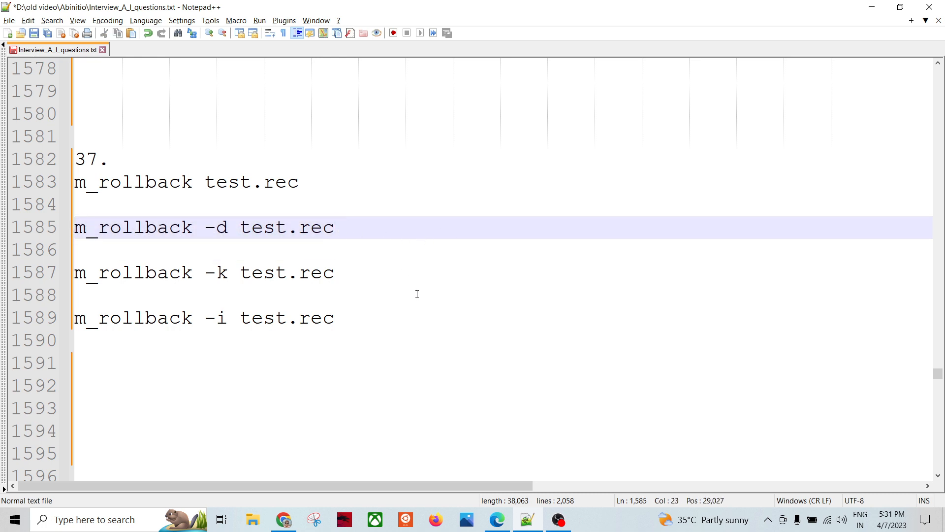
pyautogui.click(333, 227)
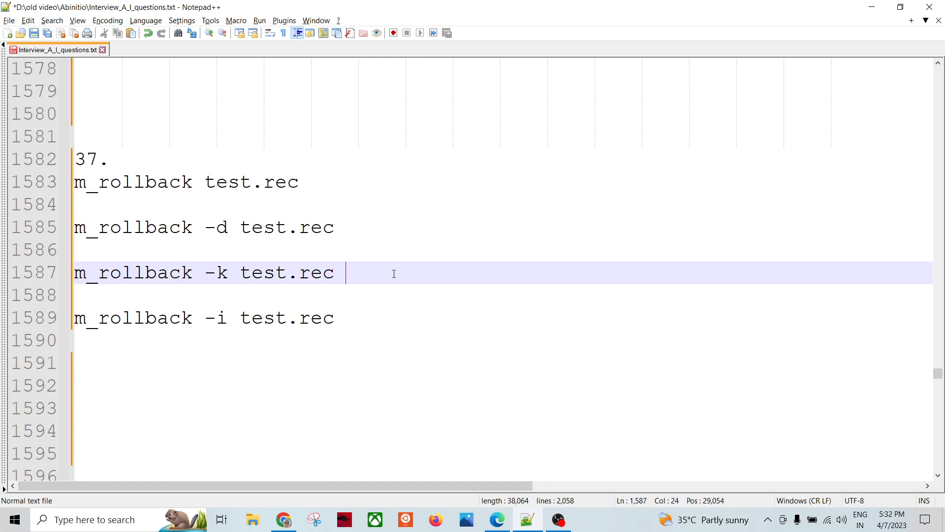
pyautogui.write('(for graphs and plans')
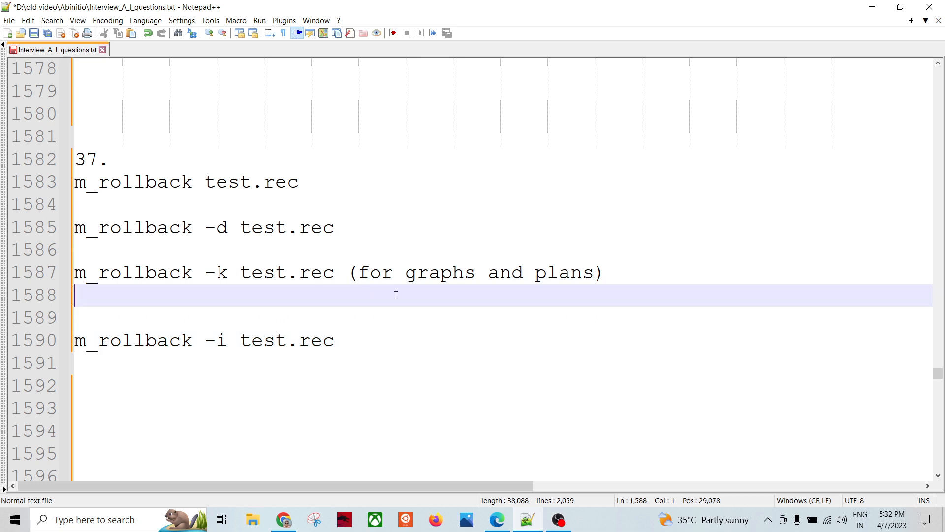
pyautogui.write('batch')
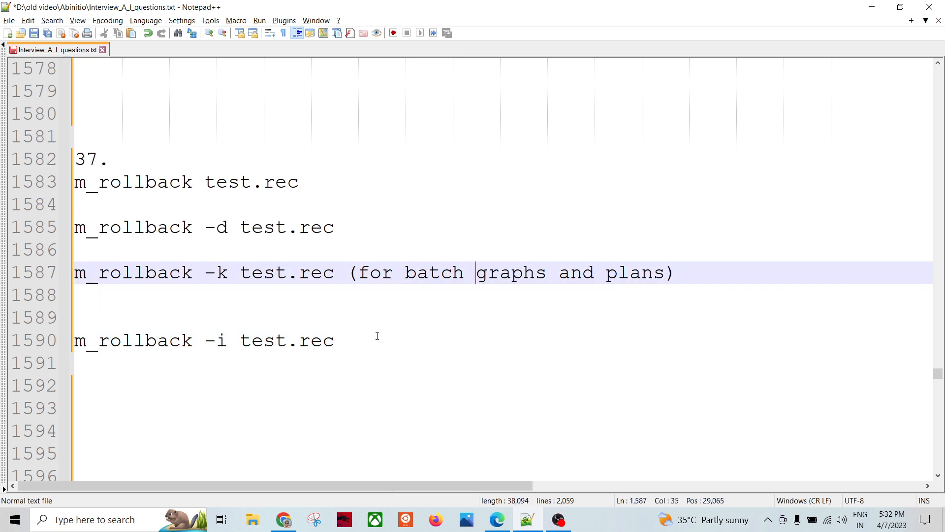
pyautogui.moveTo(370, 345)
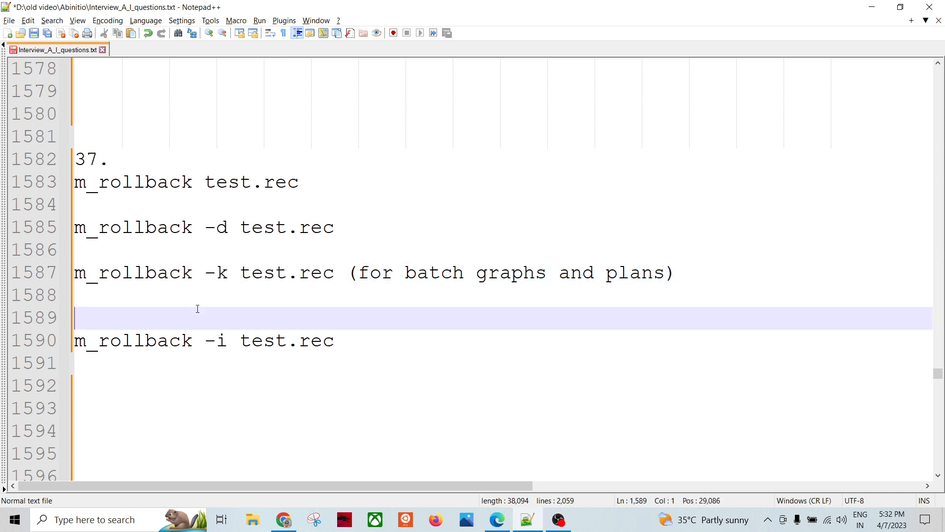
pyautogui.moveTo(404, 304)
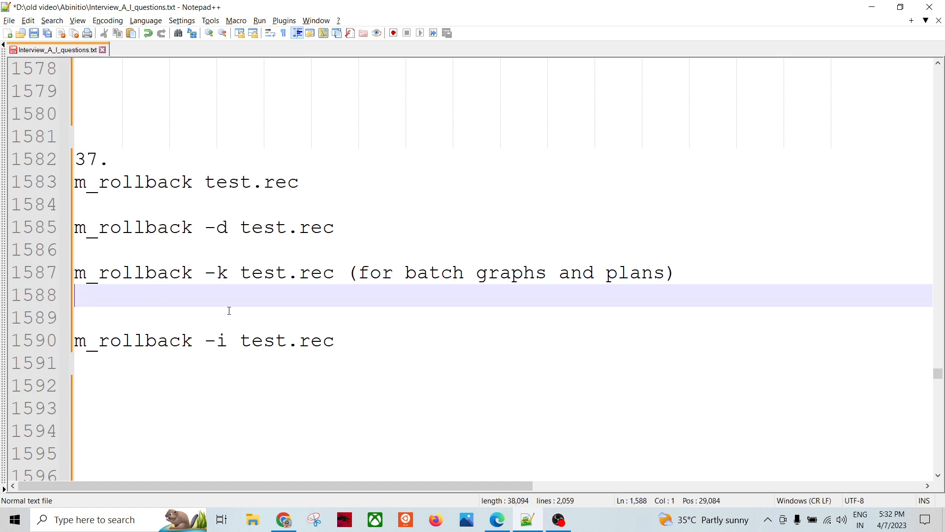
# Step: Write 'm_shutdown or m_kill for the continous graphs.' on the blank line below the -k command
pyautogui.write('m_')
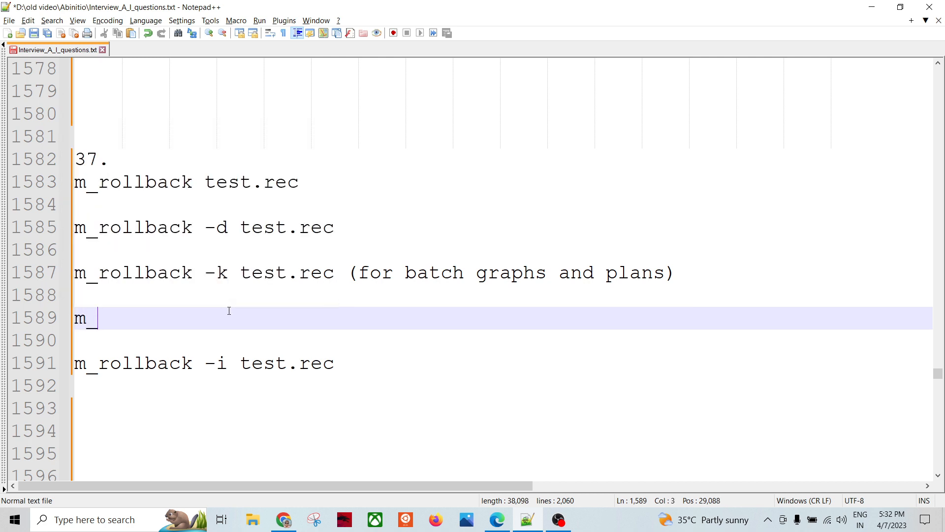
pyautogui.write('shutdowb')
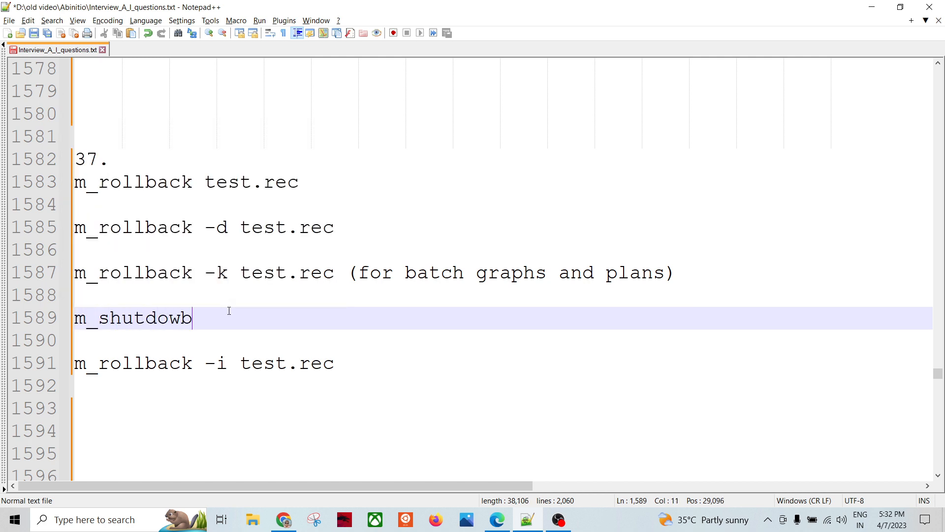
pyautogui.write('n or m')
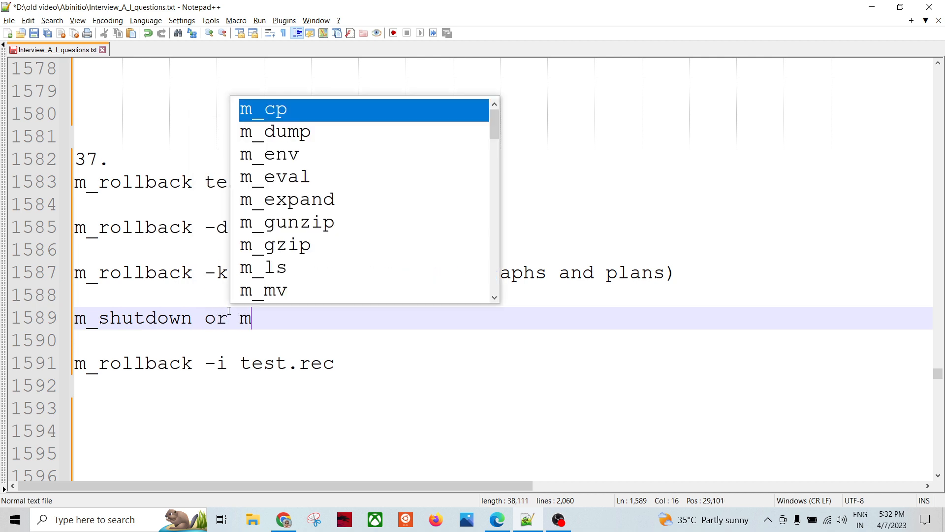
pyautogui.write('_kill for')
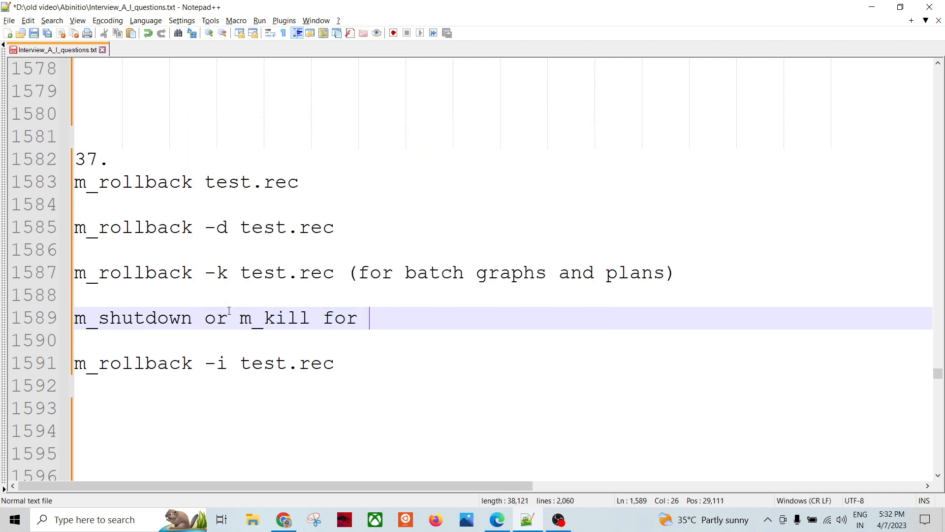
pyautogui.write('the')
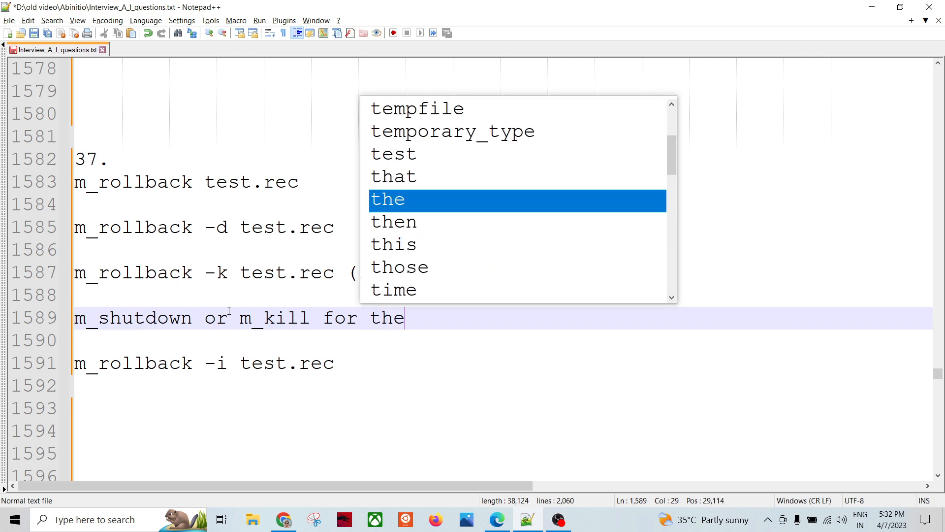
pyautogui.write('continpus')
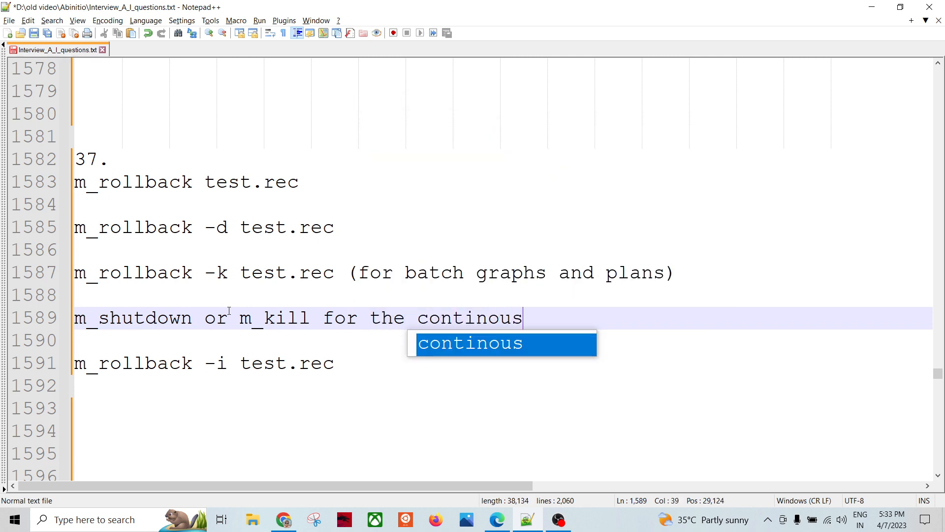
pyautogui.write('graphs.')
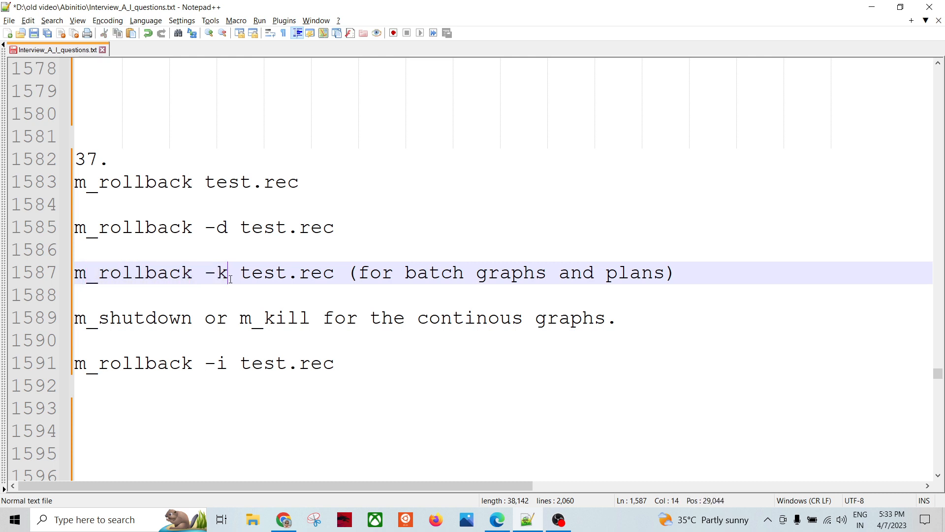
pyautogui.moveTo(246, 300)
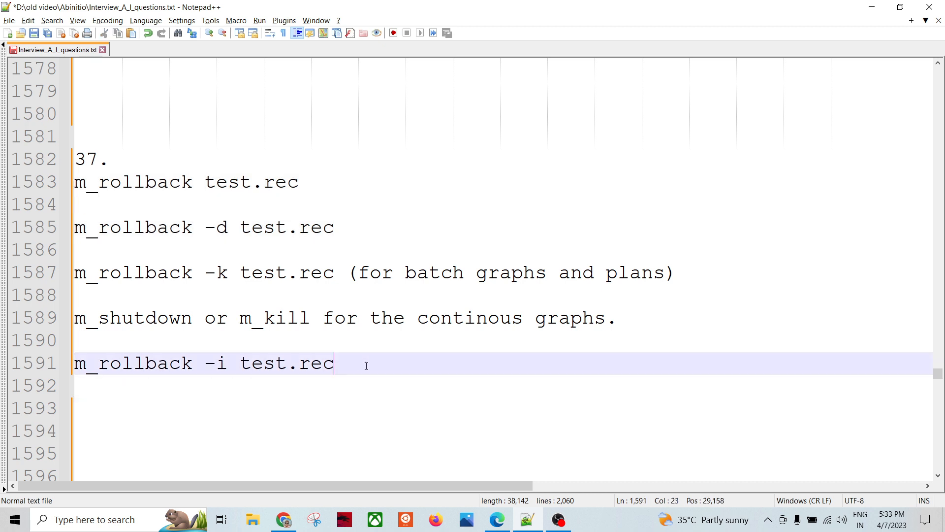
pyautogui.moveTo(349, 375)
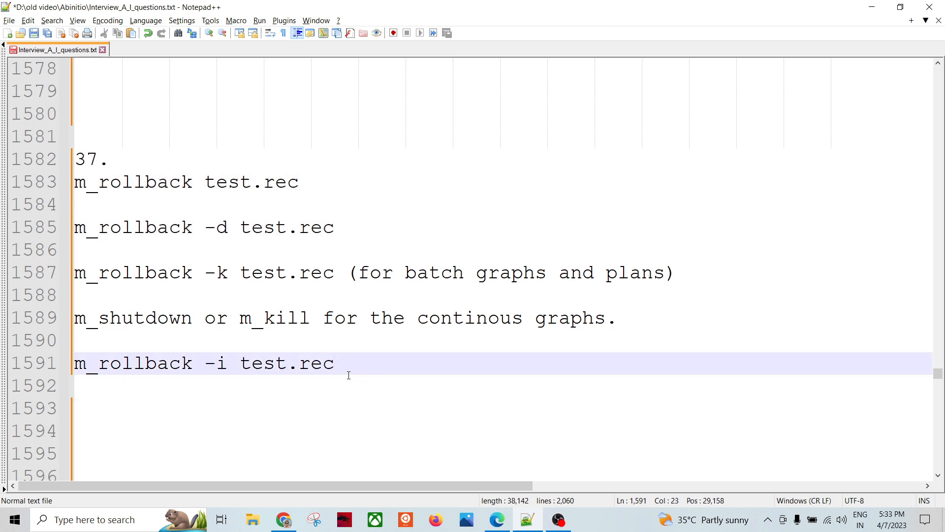